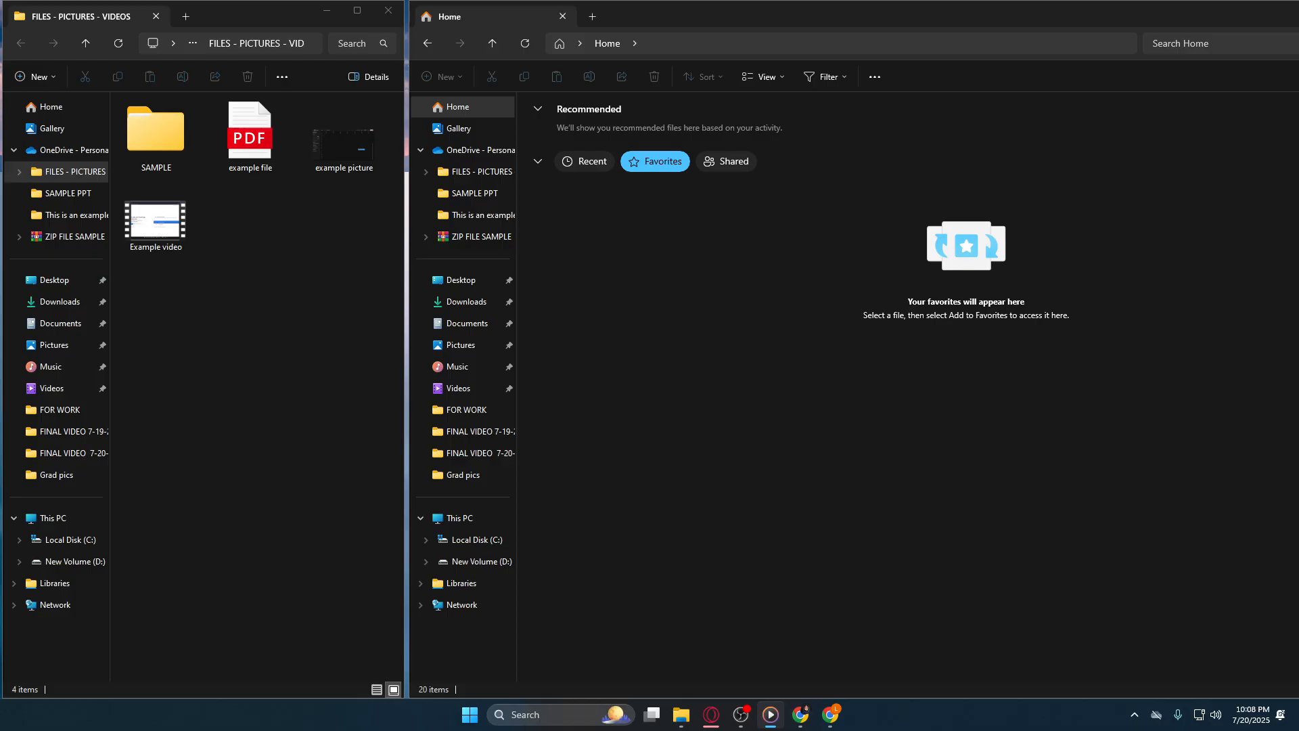
{"action": "mouse_move", "coordinate": [831, 221]}
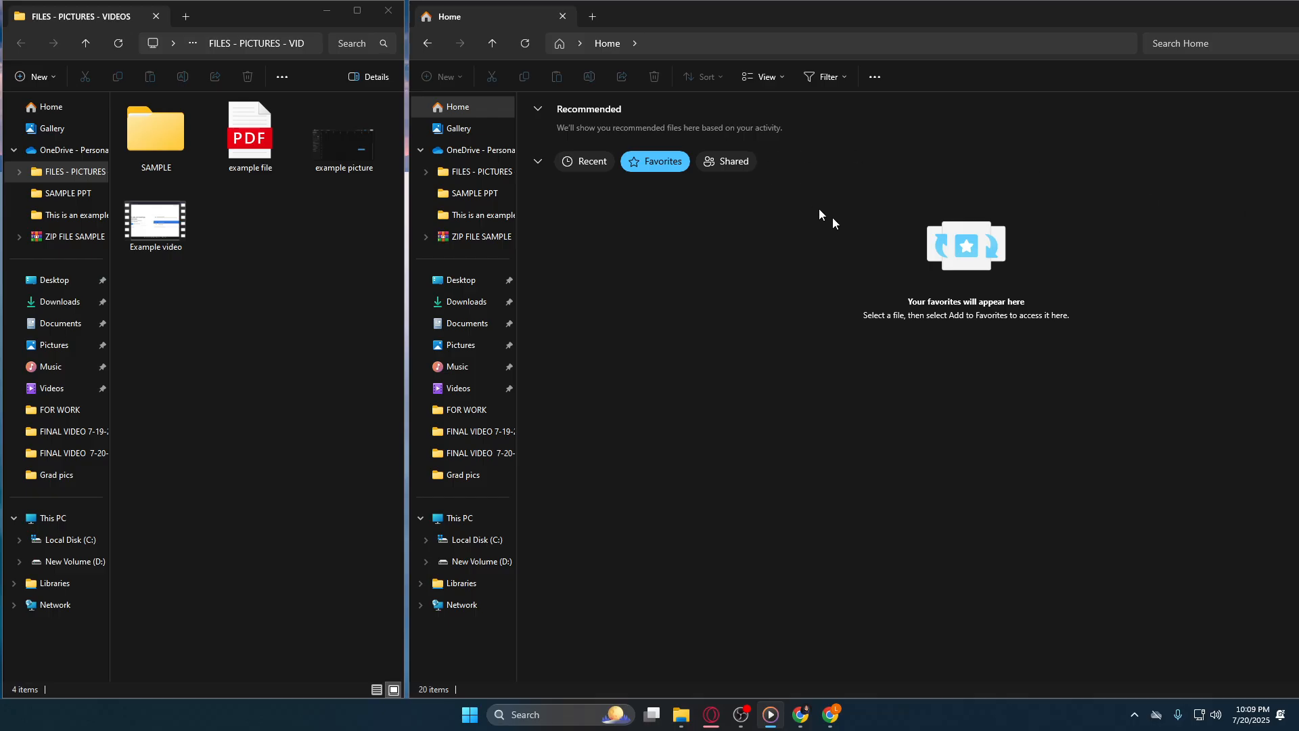
{"action": "mouse_move", "coordinate": [434, 69]}
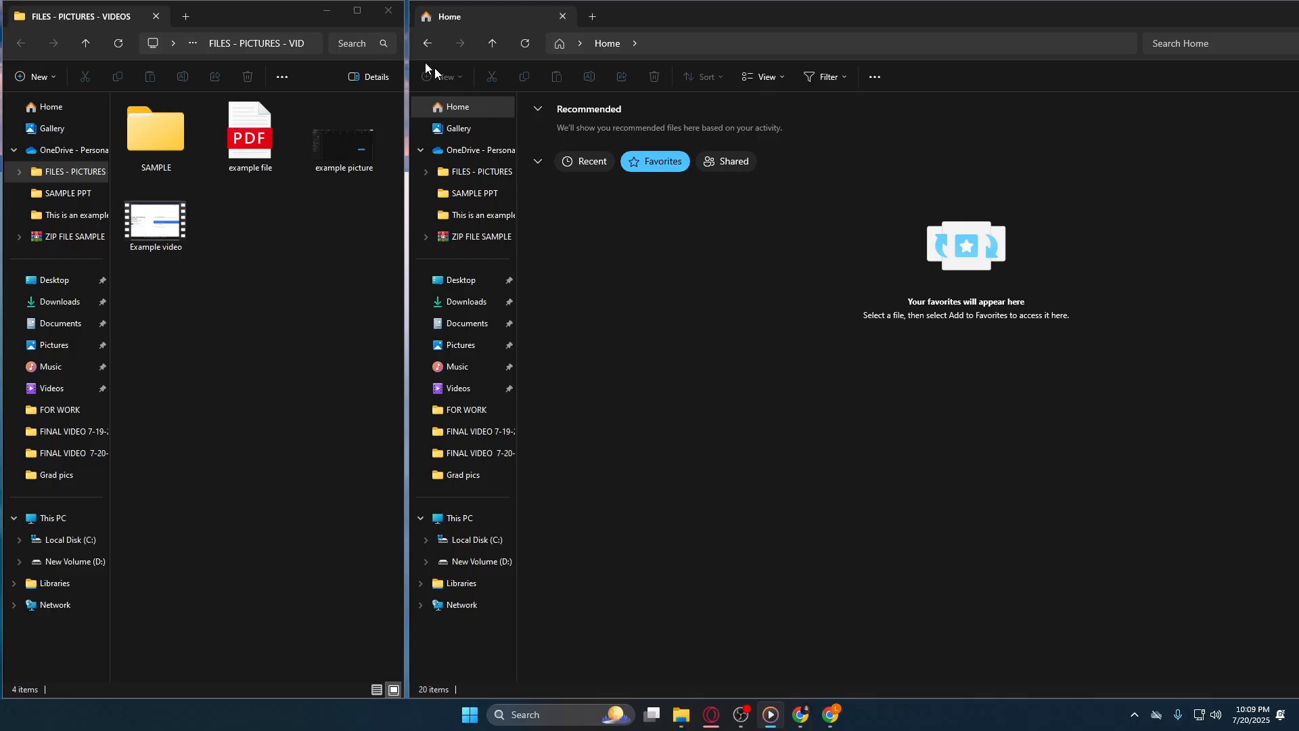
{"action": "mouse_move", "coordinate": [662, 337]}
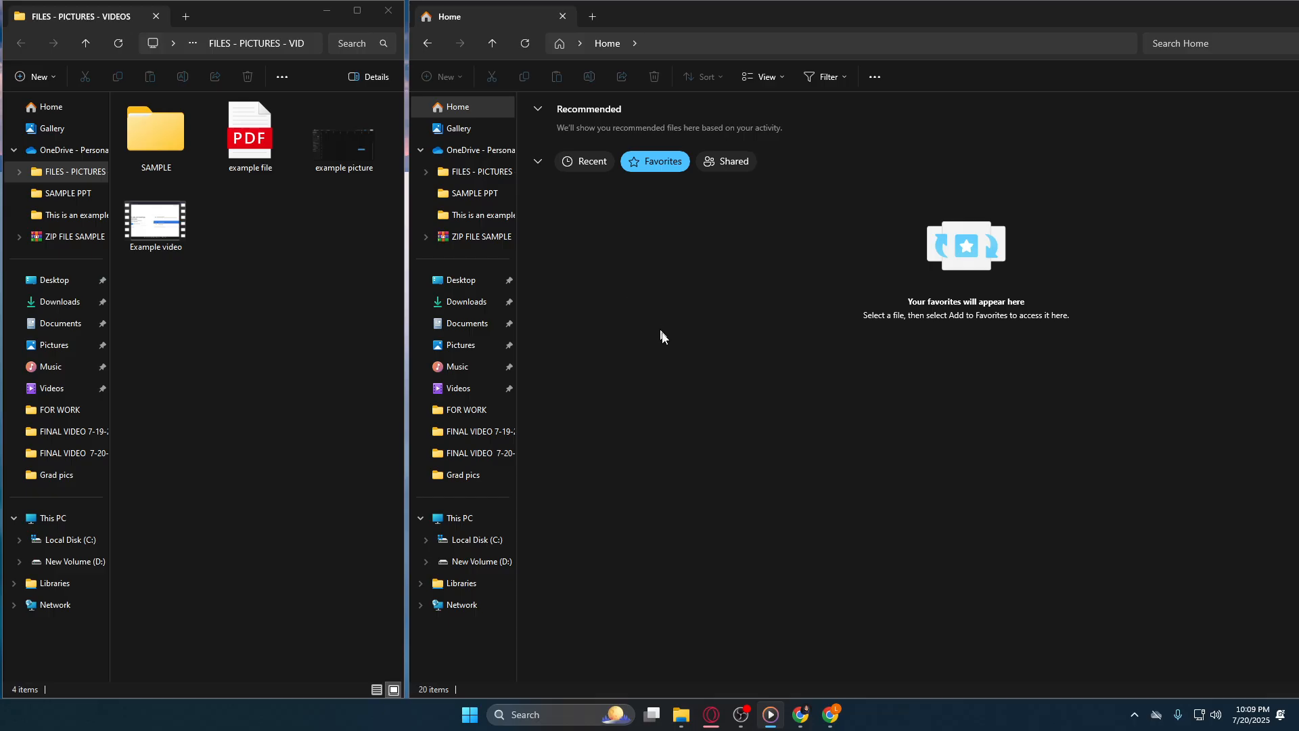
{"action": "mouse_move", "coordinate": [678, 341]}
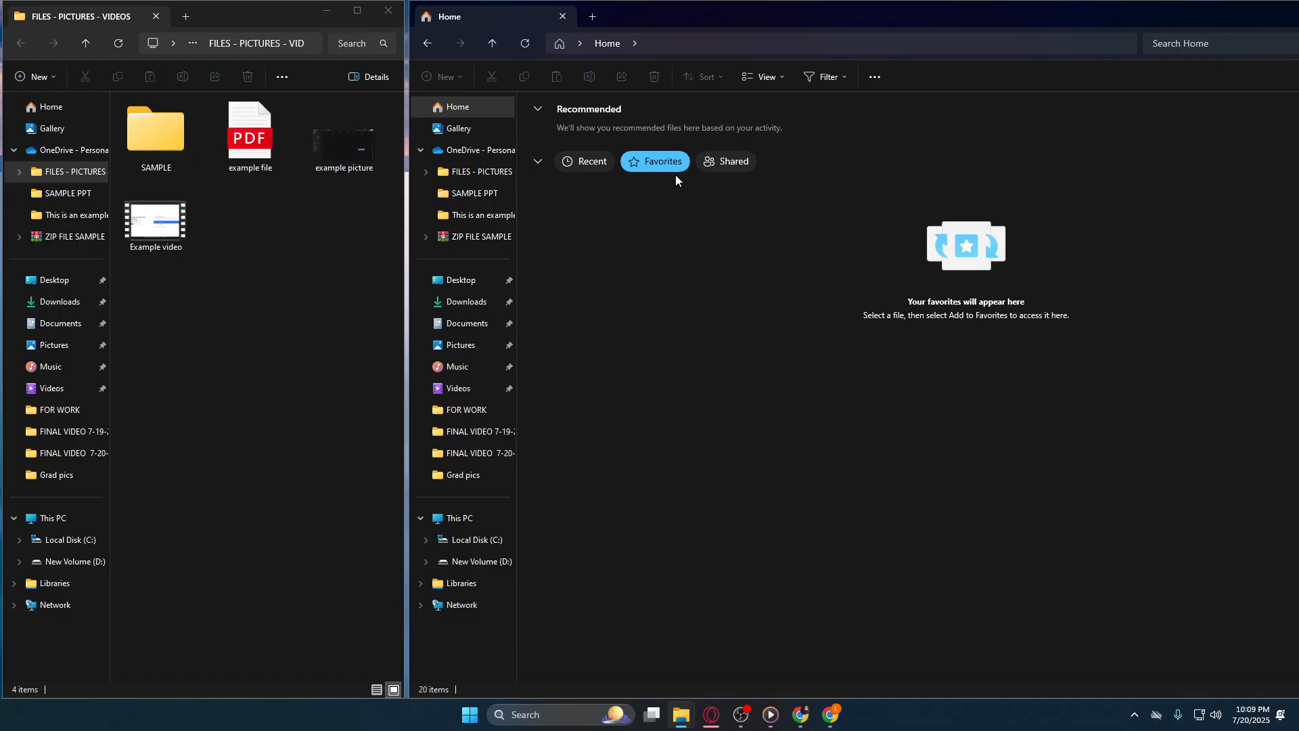
{"action": "mouse_move", "coordinate": [504, 121]}
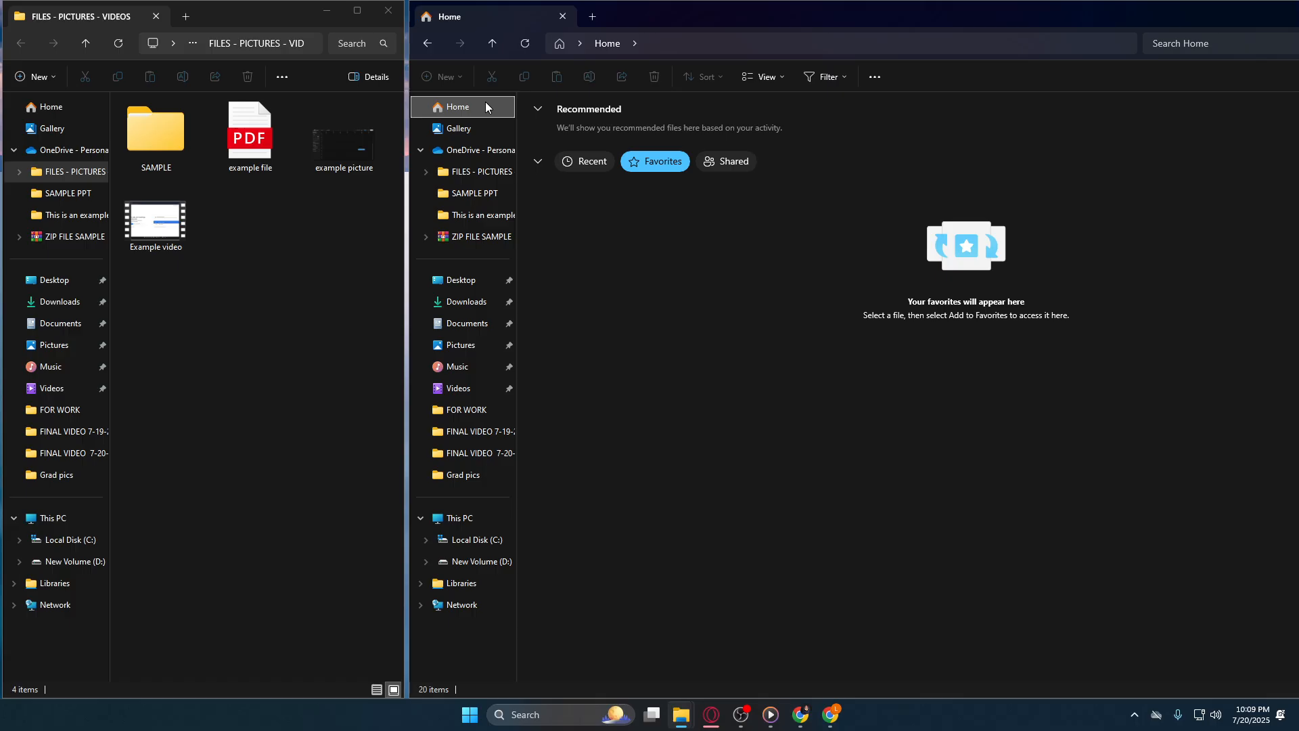
{"action": "mouse_move", "coordinate": [501, 114]}
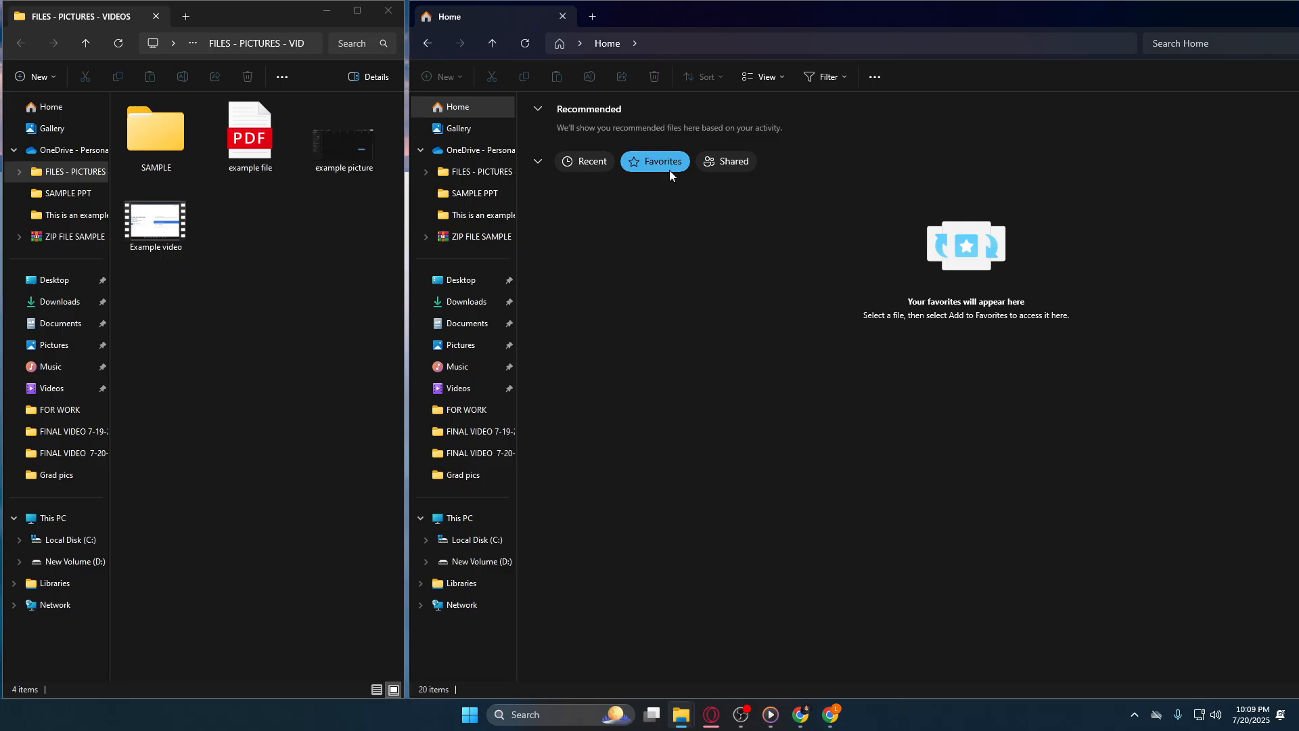
{"action": "mouse_move", "coordinate": [671, 171]}
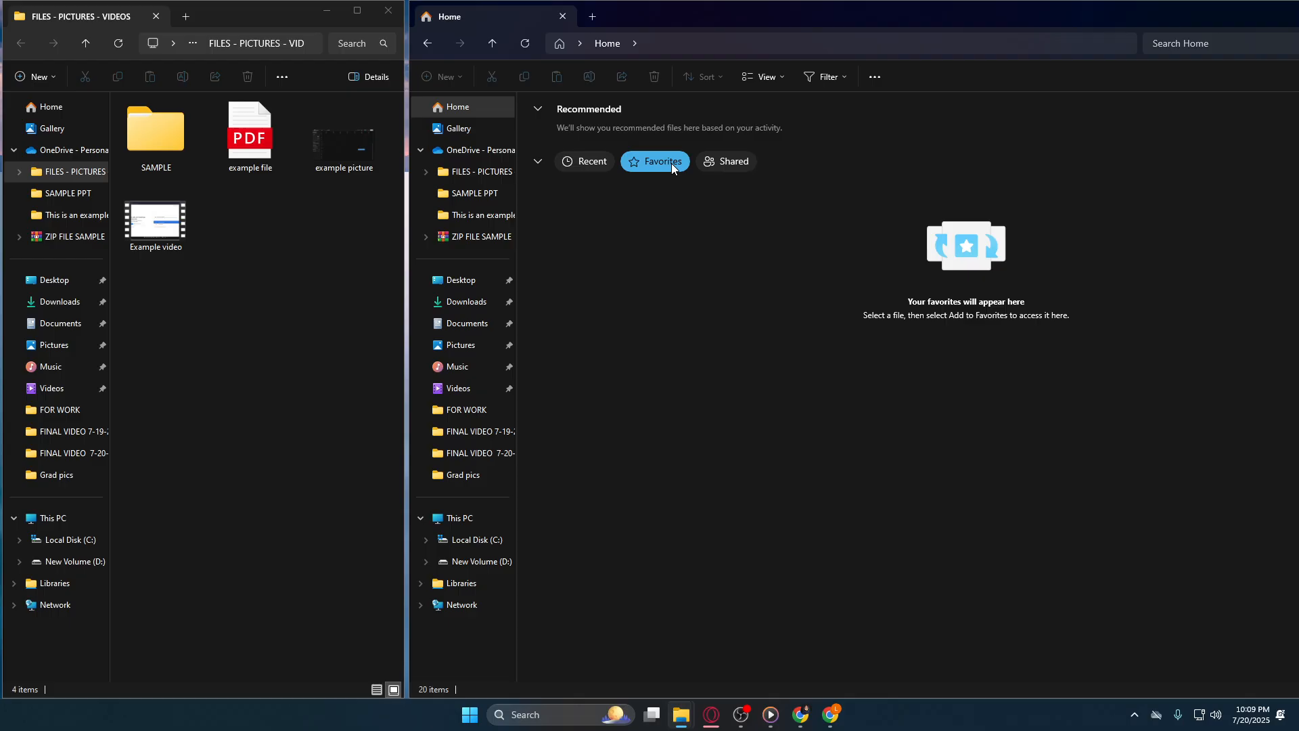
- Add the 'example file' PDF to Favorites via its right-click menu
{"action": "left_click", "coordinate": [248, 133]}
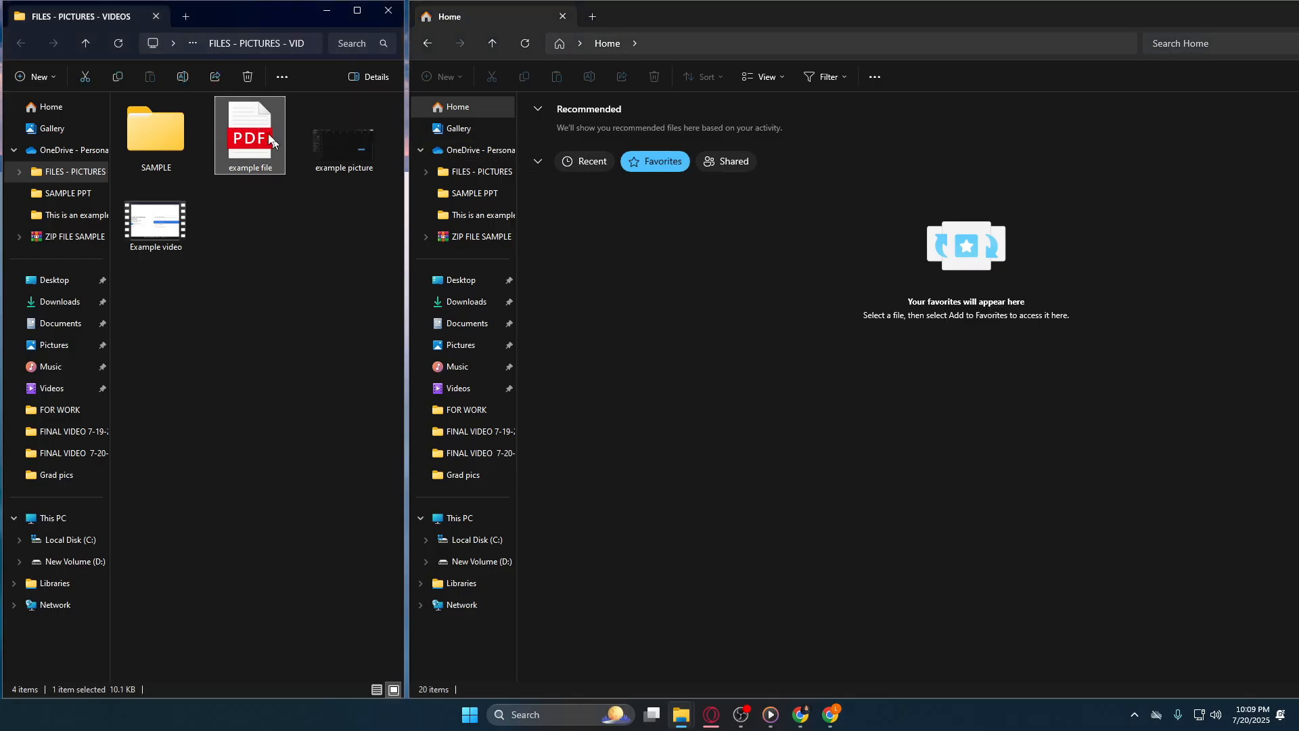
{"action": "mouse_move", "coordinate": [278, 132]}
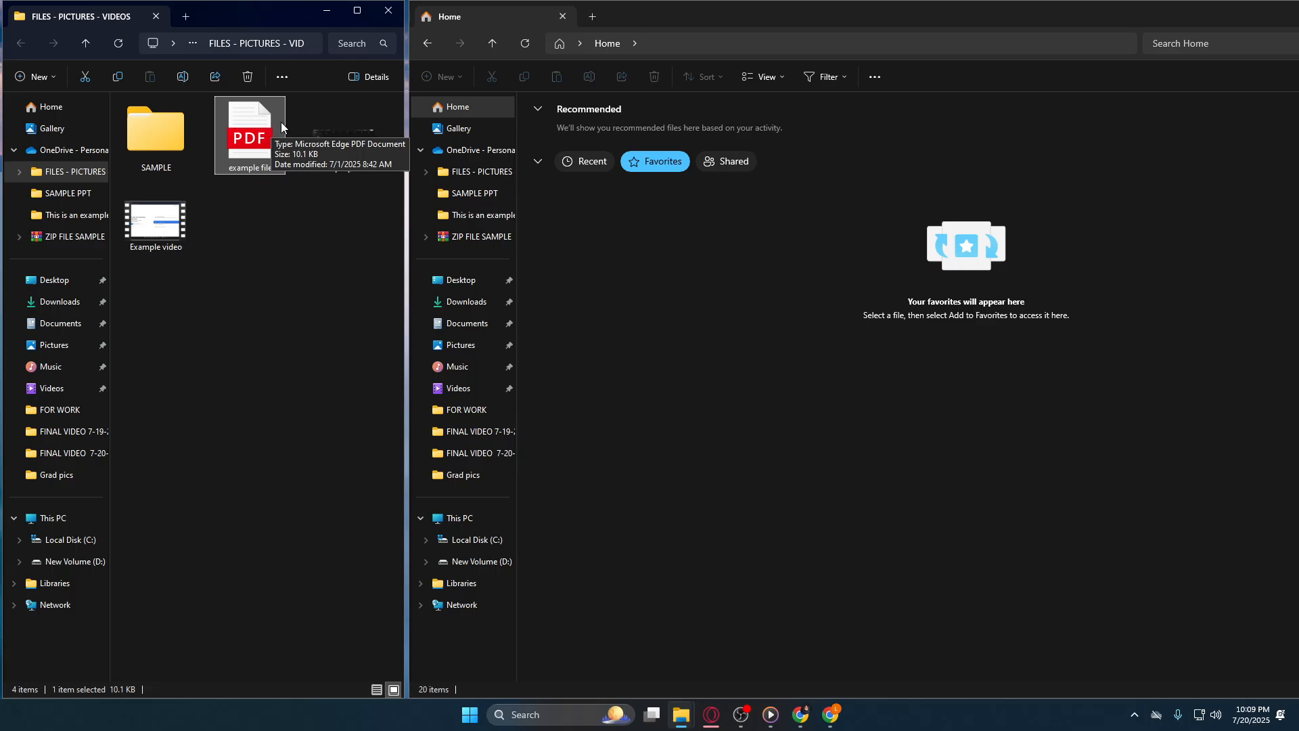
{"action": "mouse_move", "coordinate": [265, 125]}
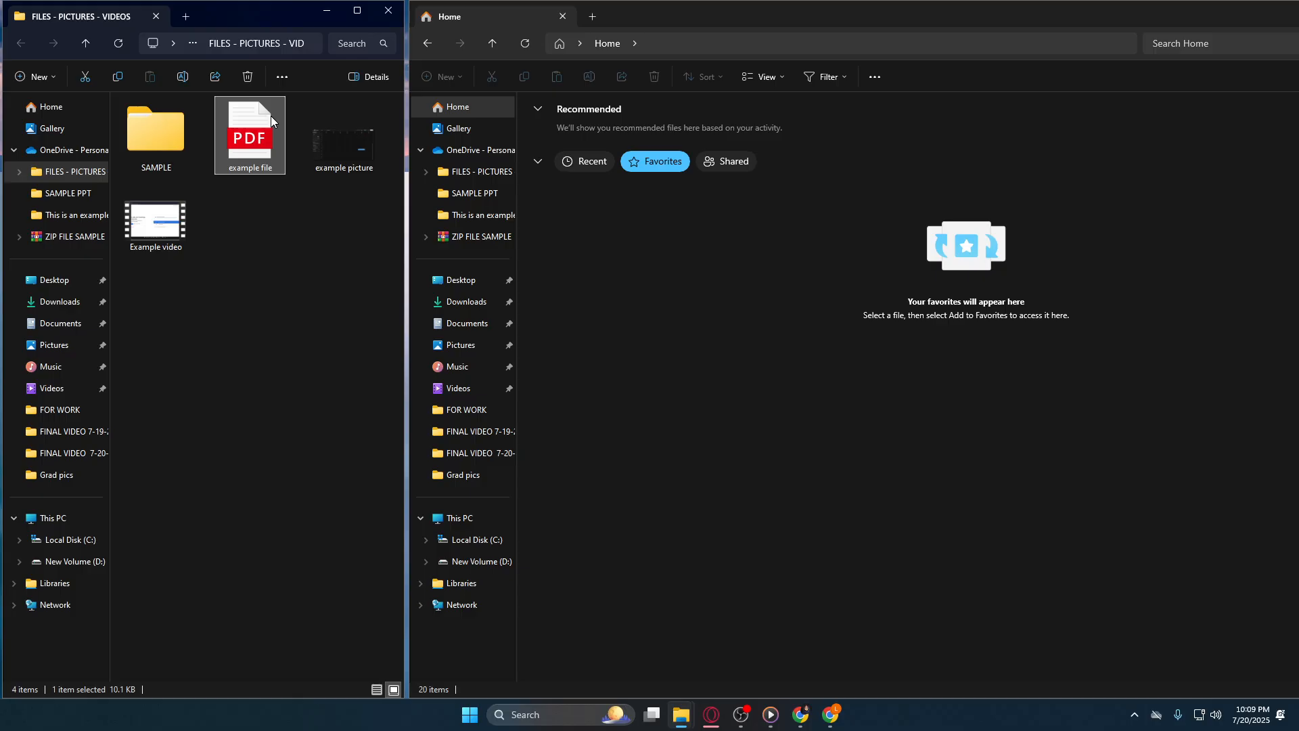
{"action": "right_click", "coordinate": [248, 132]}
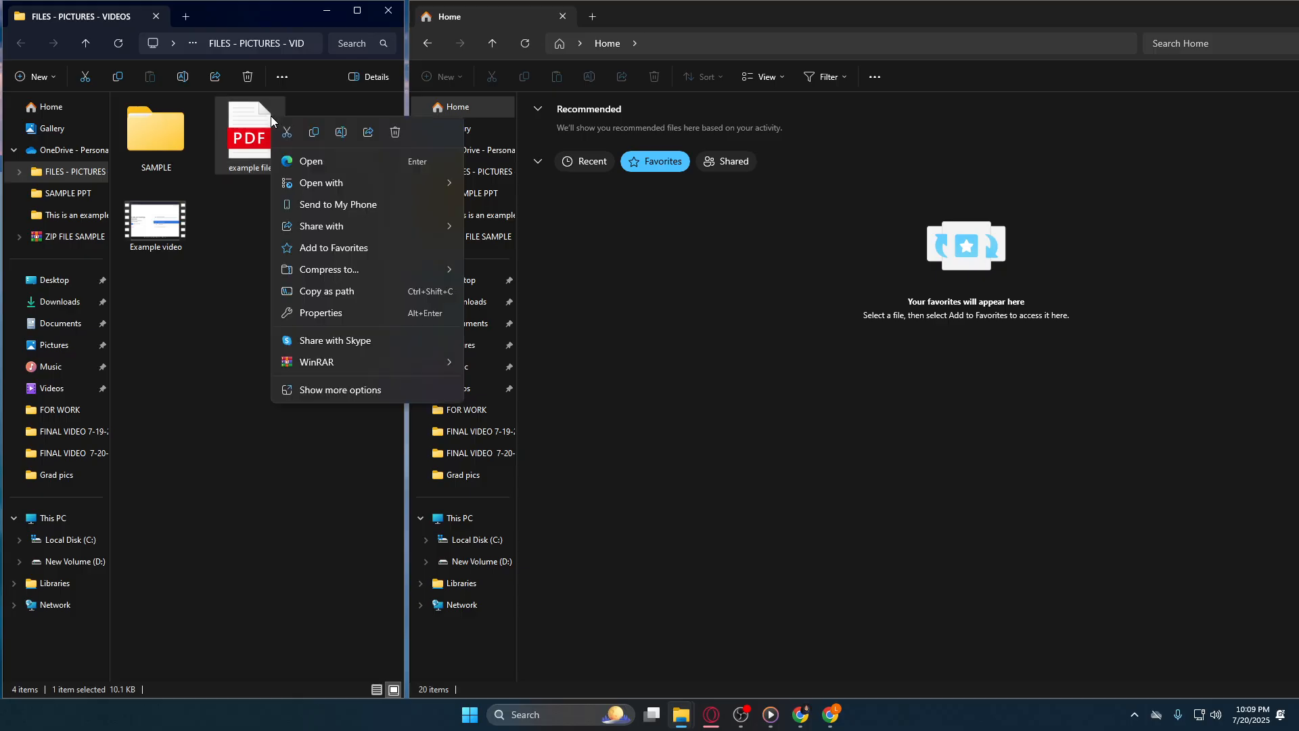
{"action": "mouse_move", "coordinate": [296, 176]}
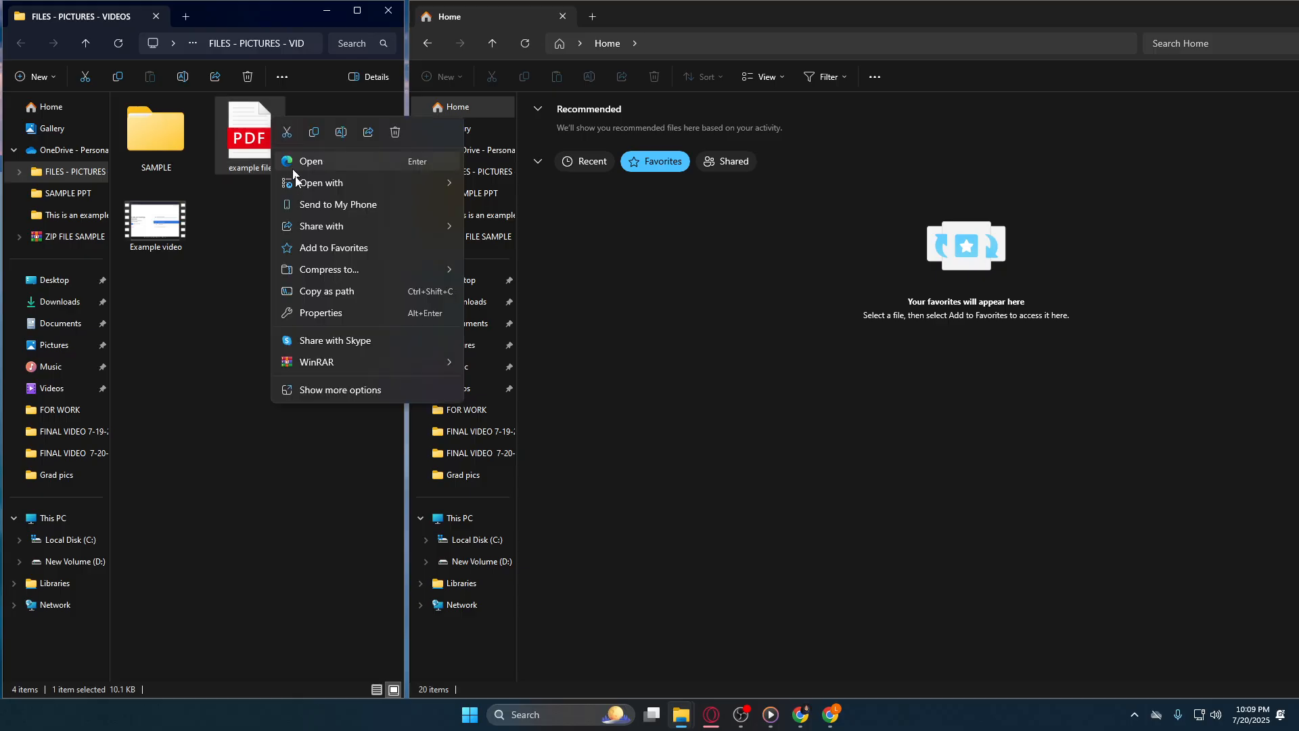
{"action": "mouse_move", "coordinate": [332, 246]}
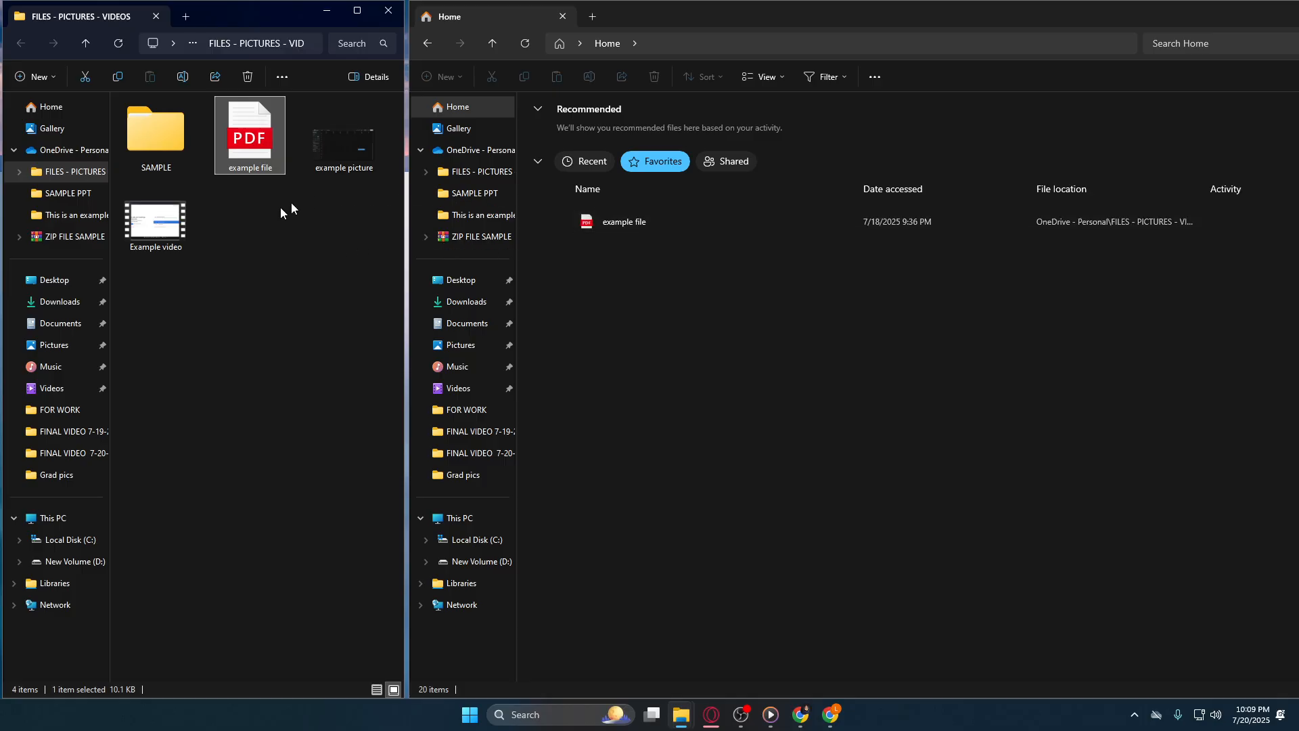
- Add 'Example video' to Favorites via its right-click menu
{"action": "left_click", "coordinate": [155, 217]}
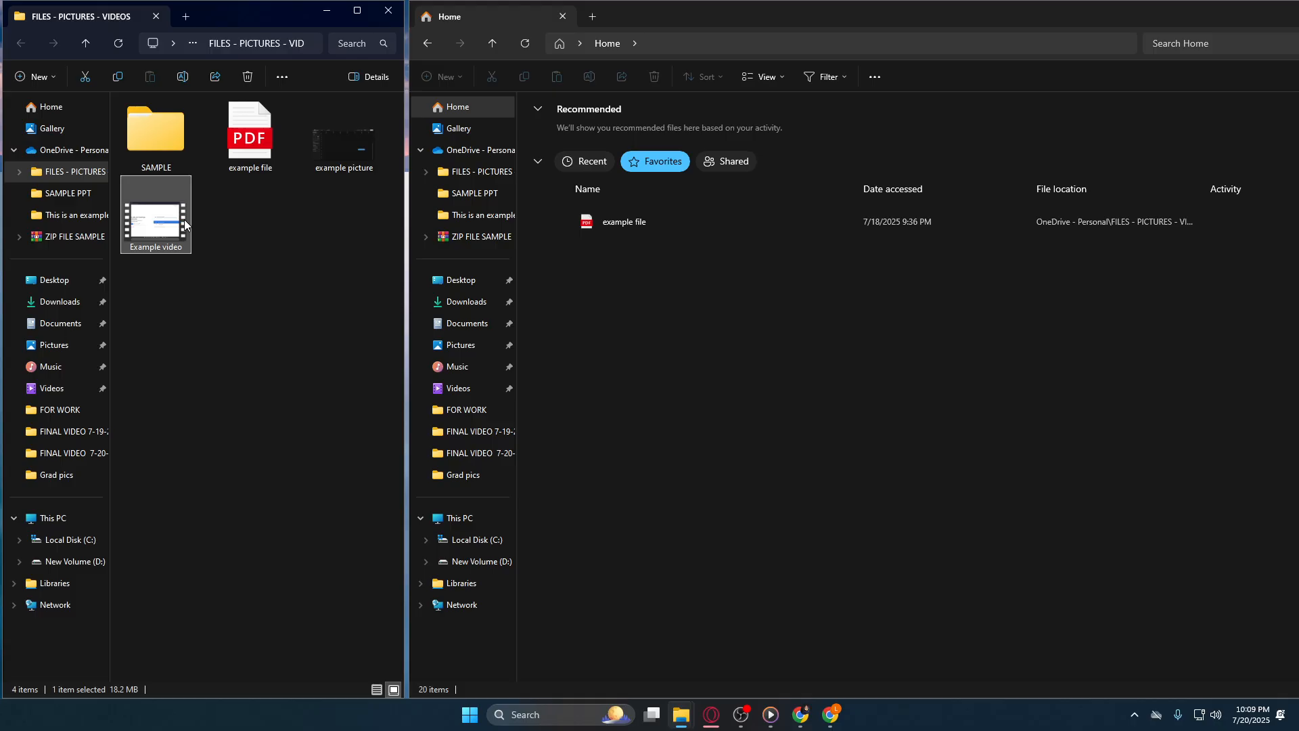
{"action": "right_click", "coordinate": [155, 214]}
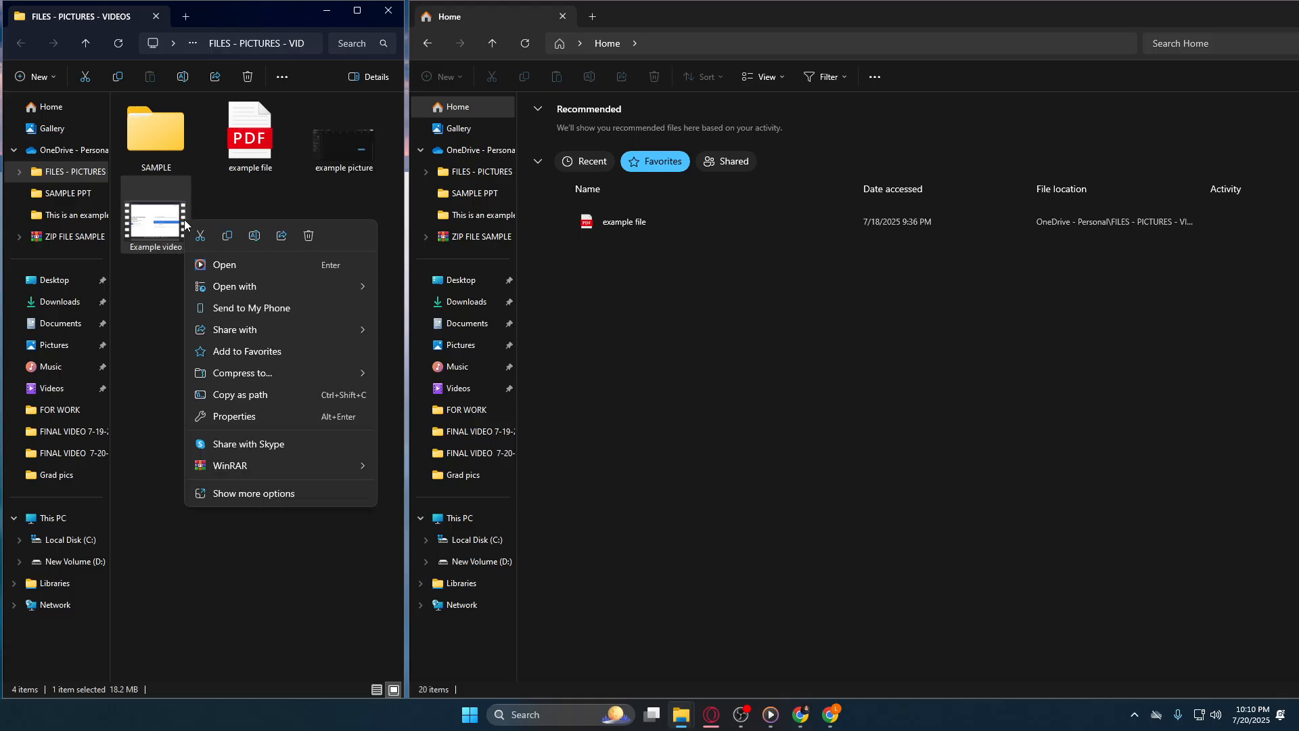
{"action": "mouse_move", "coordinate": [333, 356]}
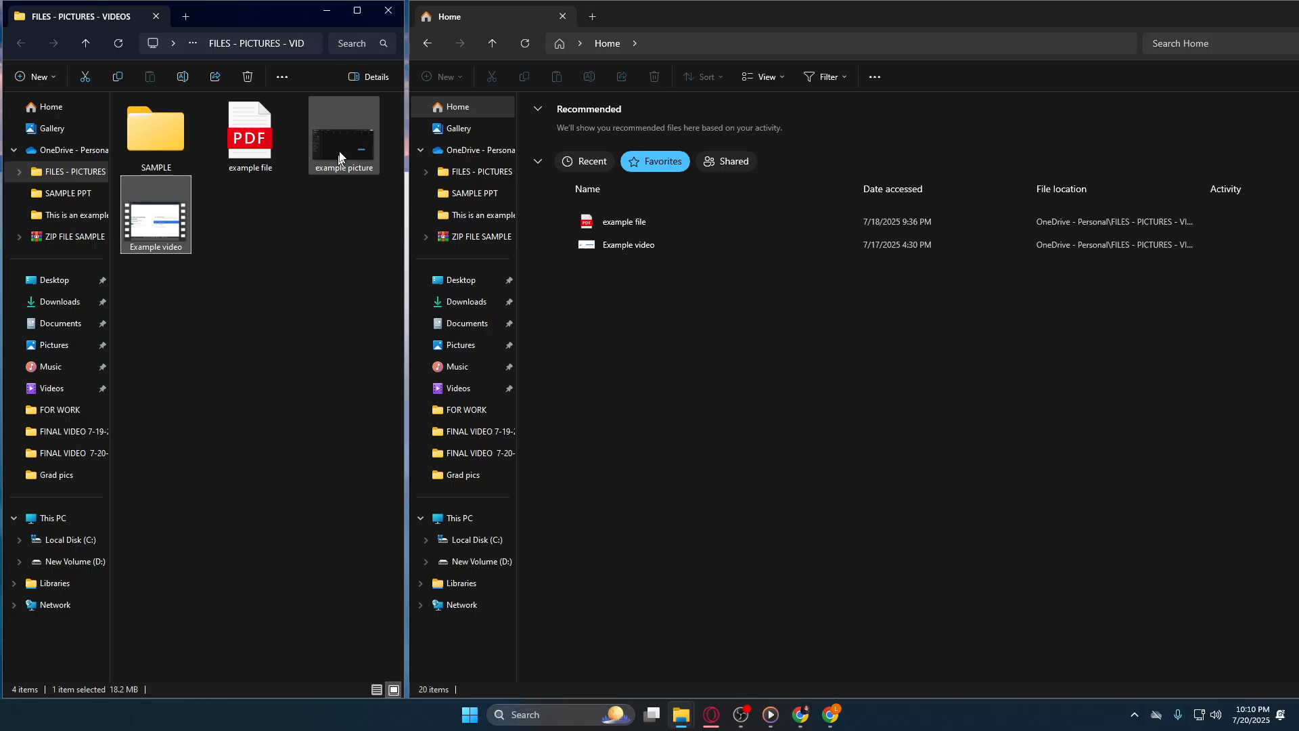
- Add 'example picture' to Favorites via its right-click menu
{"action": "right_click", "coordinate": [342, 136]}
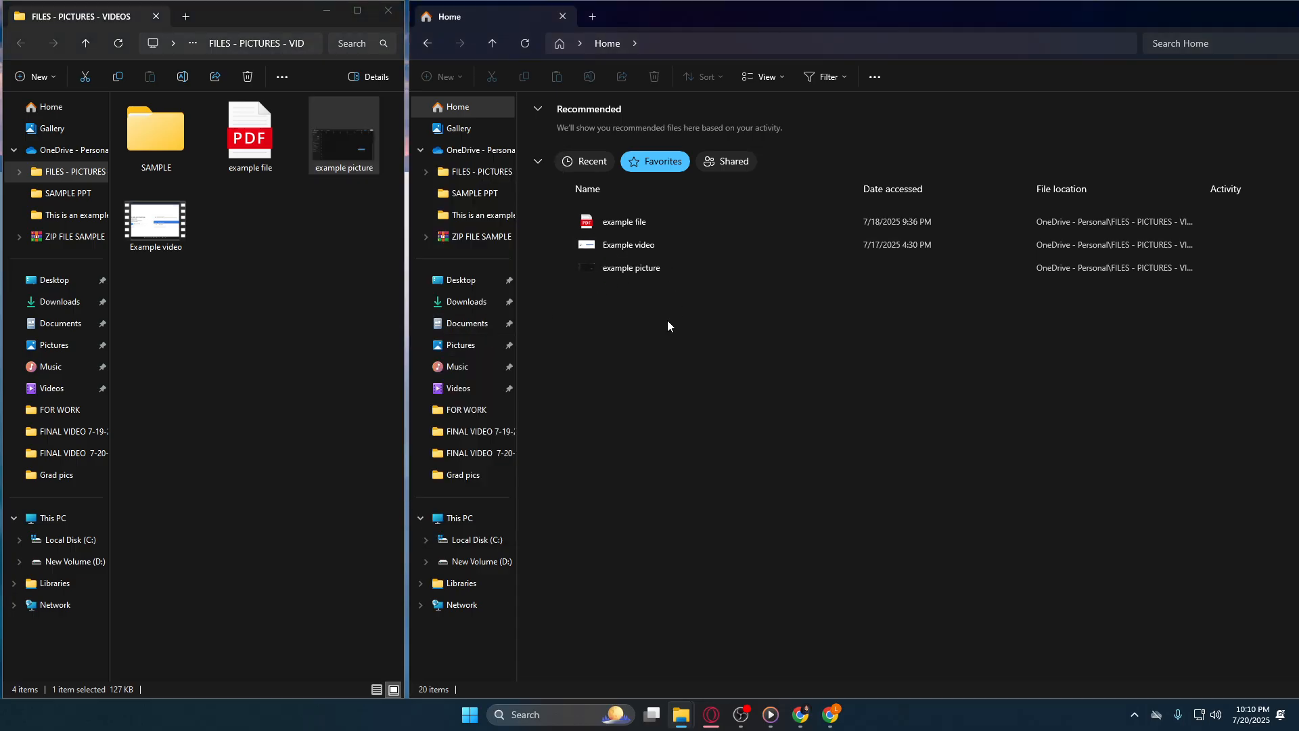
{"action": "mouse_move", "coordinate": [663, 336]}
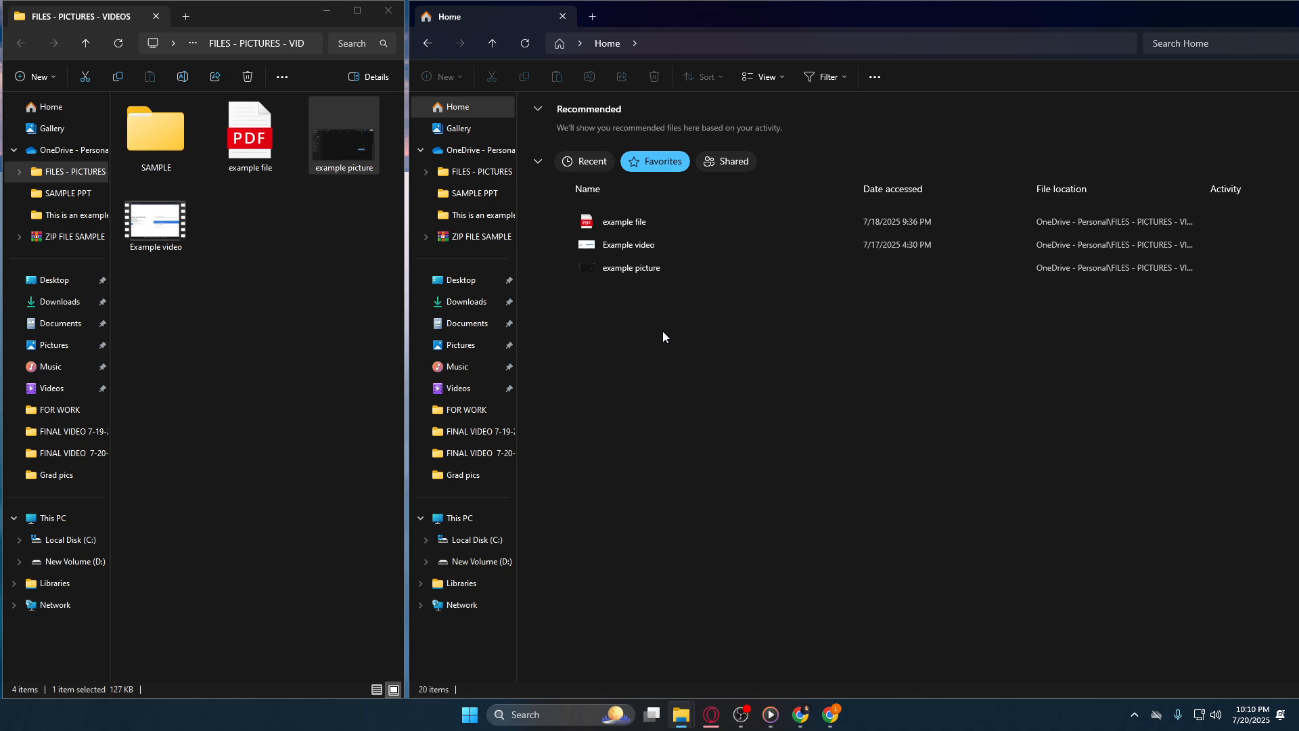